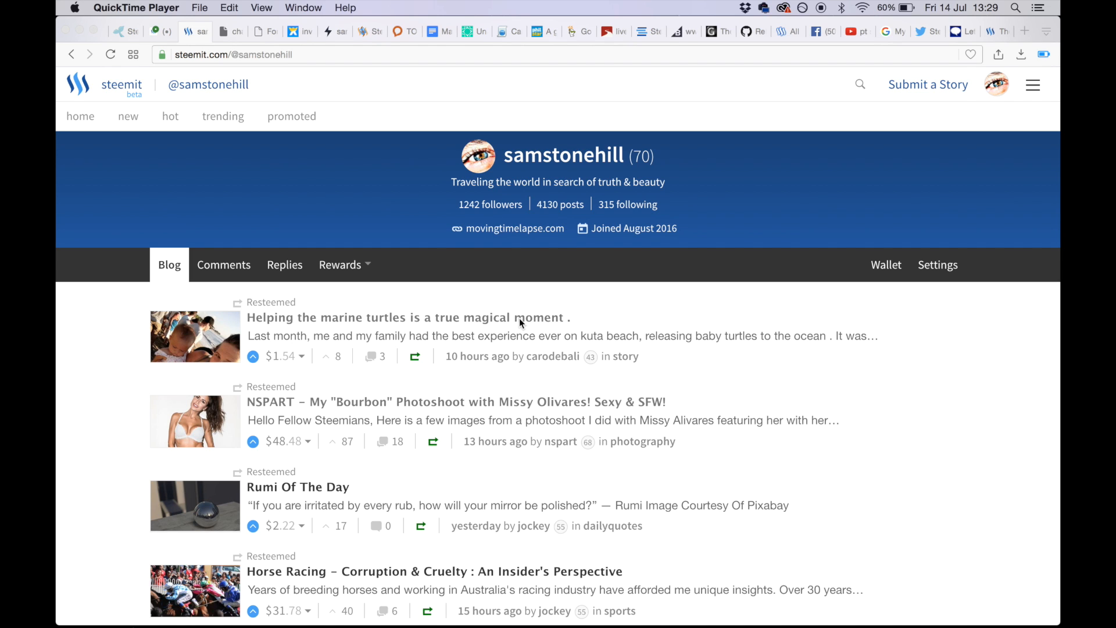
pyautogui.moveTo(772, 422)
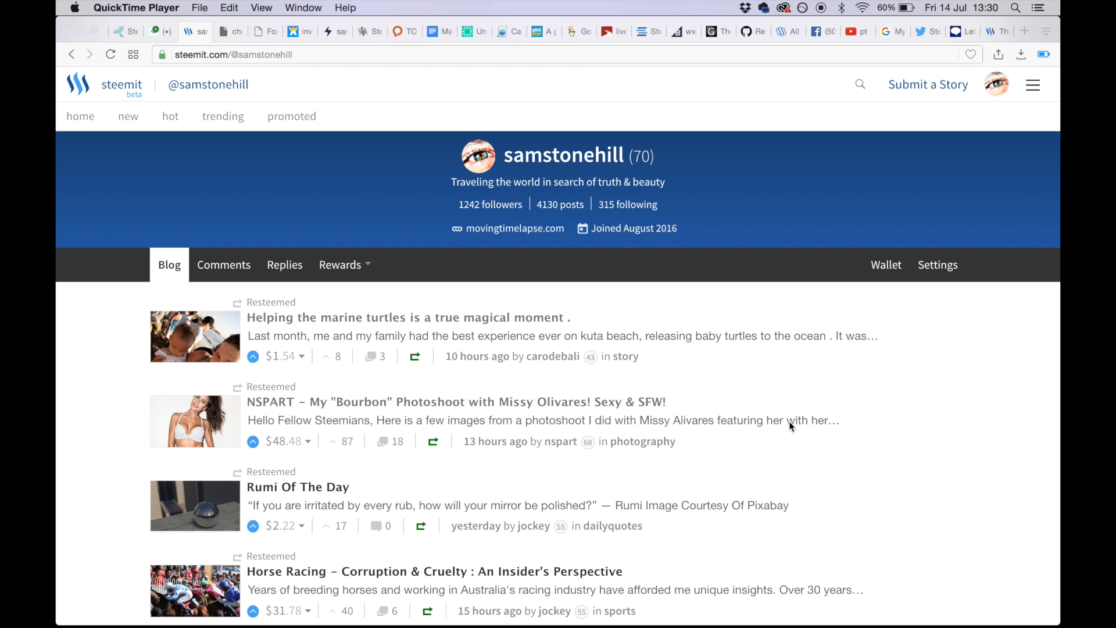
pyautogui.moveTo(1025, 164)
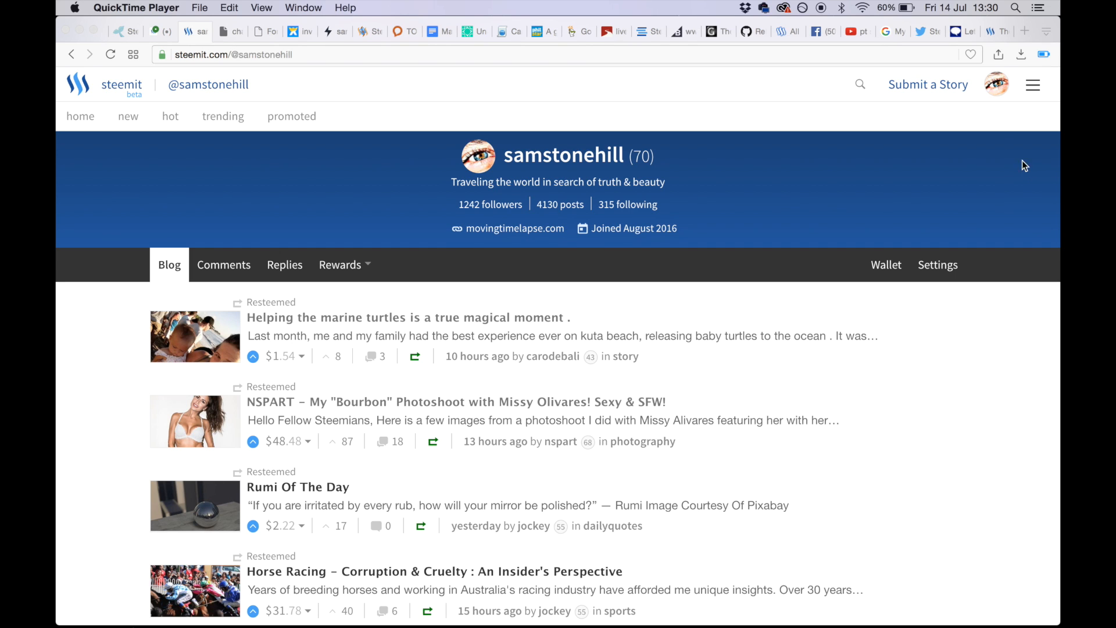
pyautogui.moveTo(962, 146)
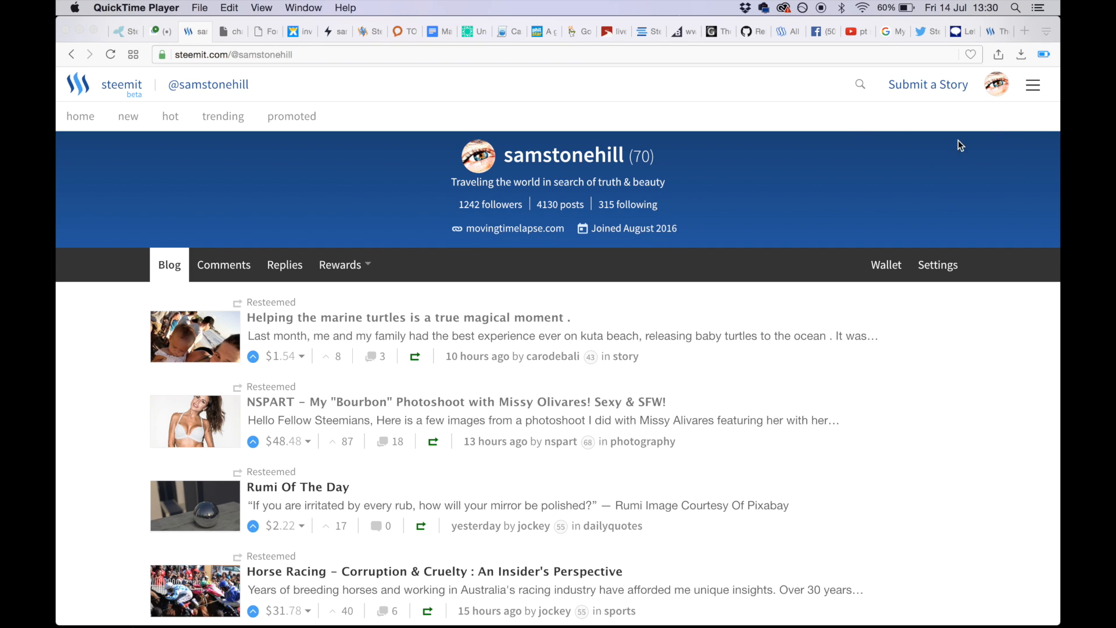
pyautogui.moveTo(742, 207)
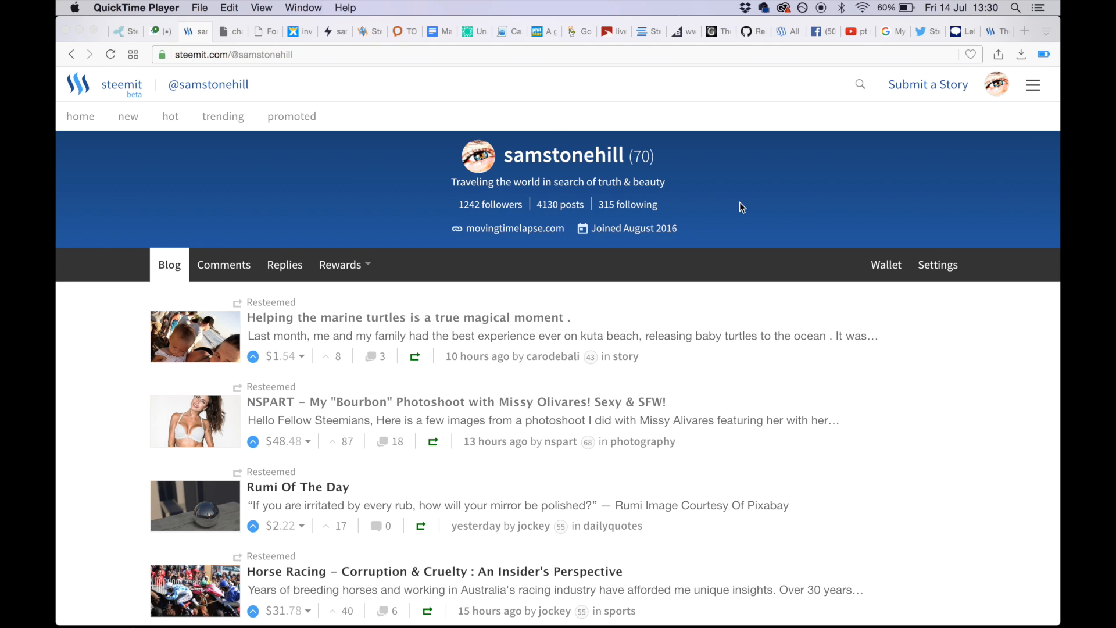
pyautogui.moveTo(510, 218)
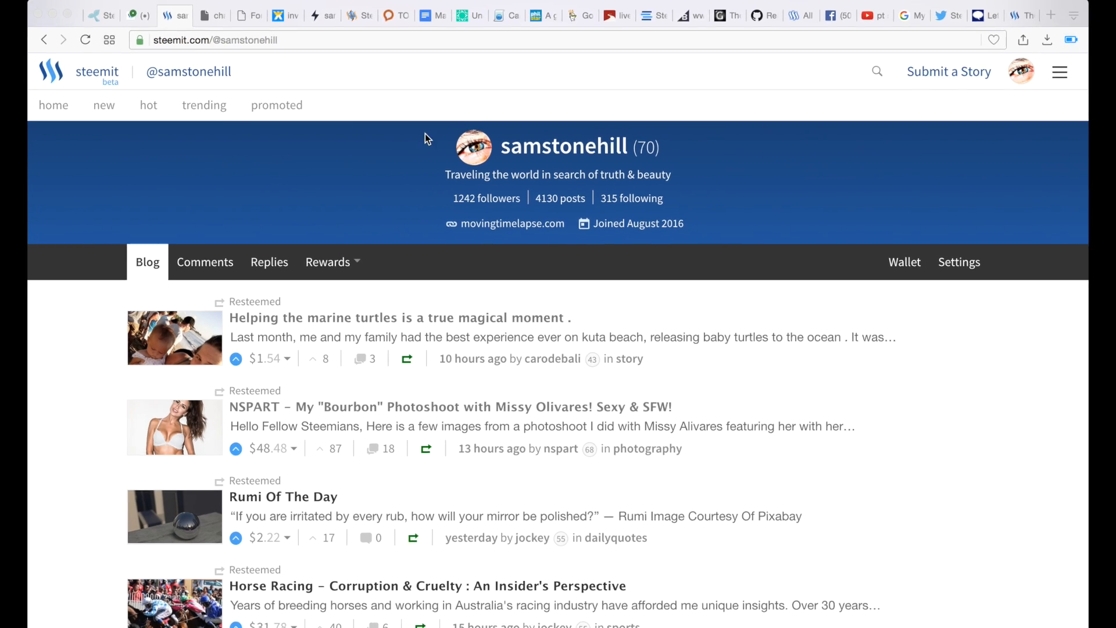
# - Reach the samstonehill Public Profile Settings page via the avatar menu's Settings entry
pyautogui.scroll(-3)
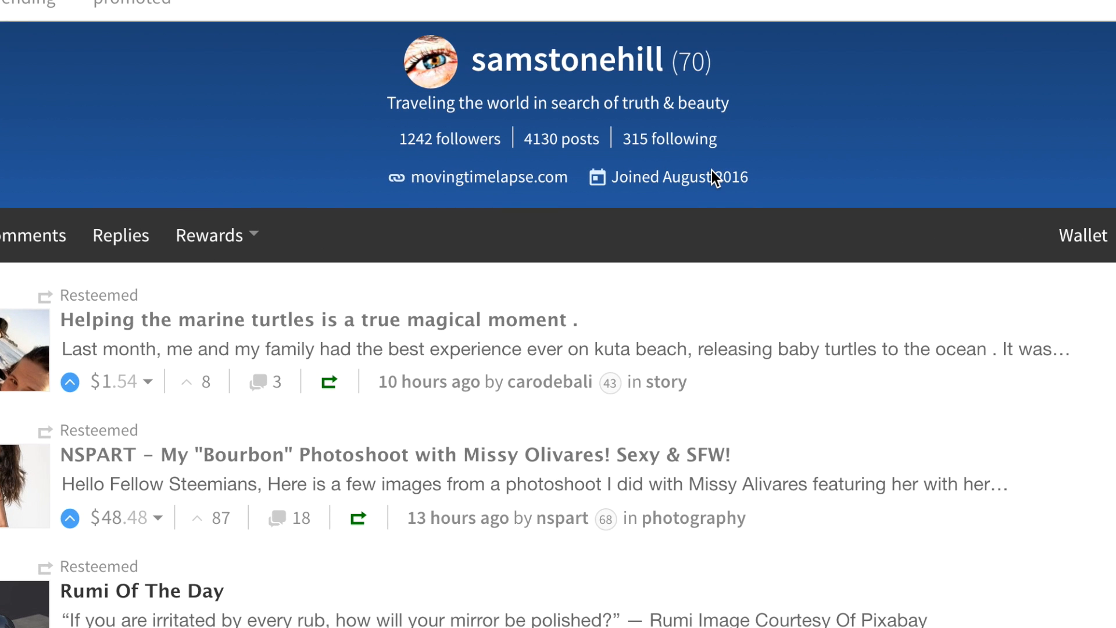
pyautogui.moveTo(1057, 60)
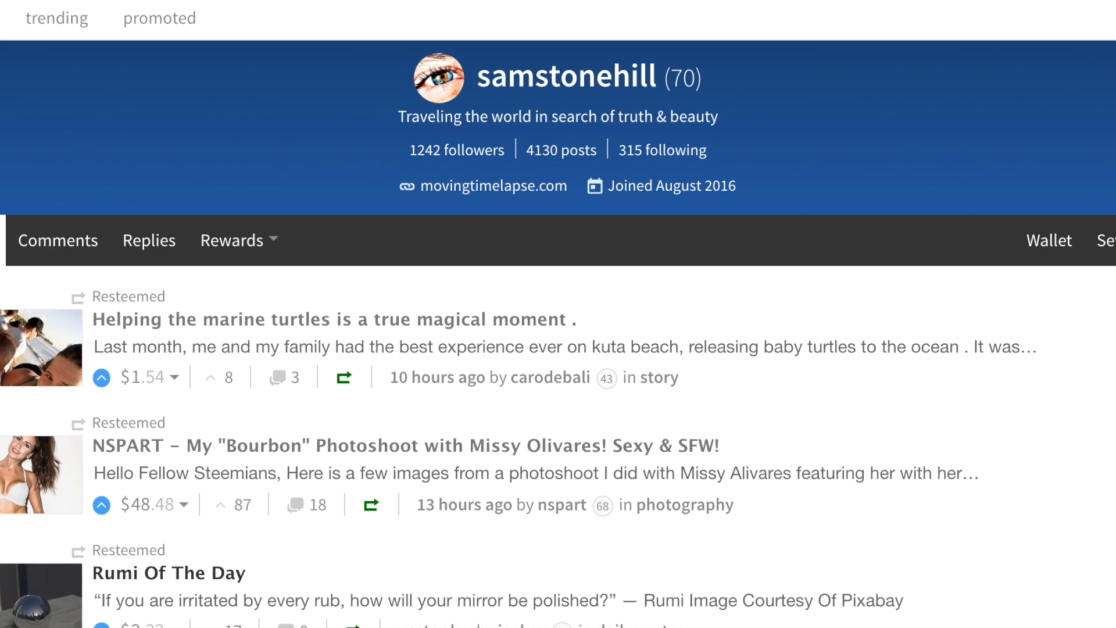
pyautogui.click(997, 85)
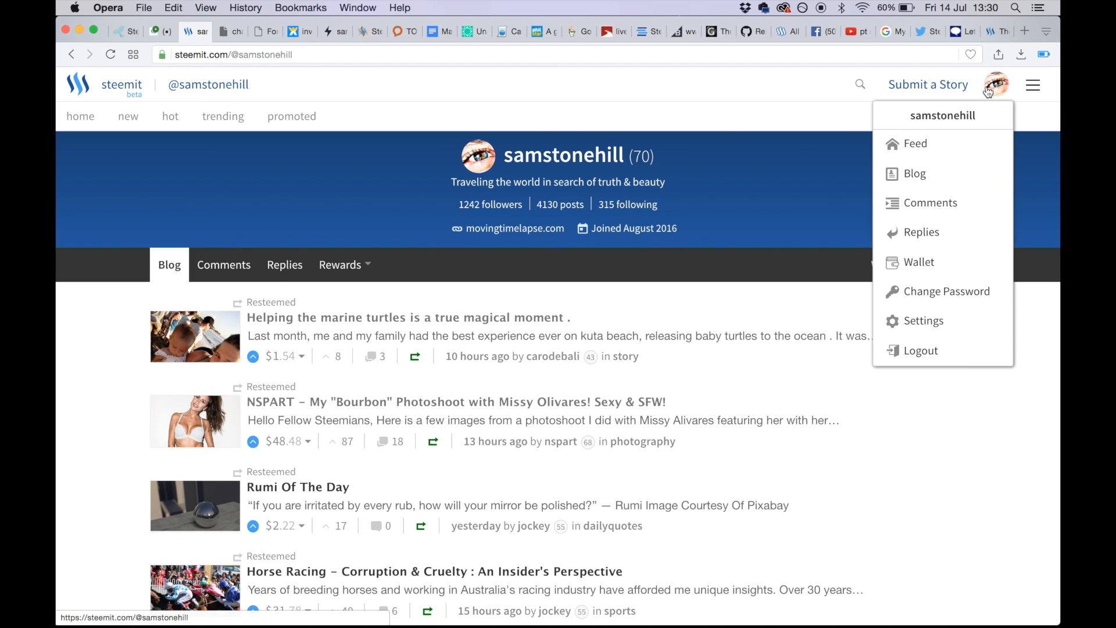
pyautogui.click(924, 321)
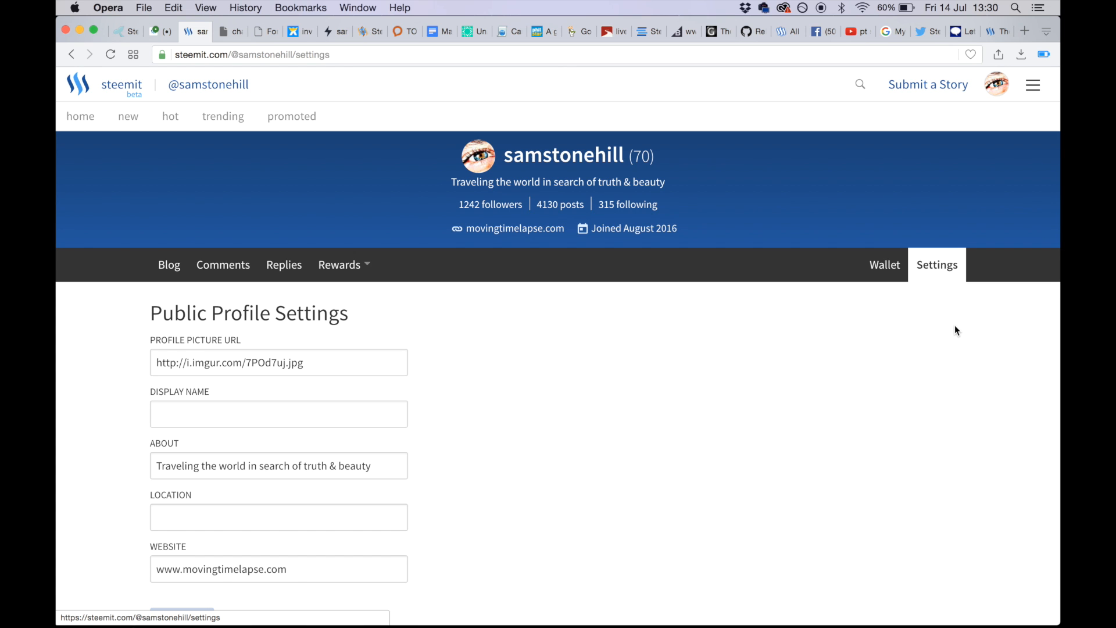
pyautogui.scroll(-3)
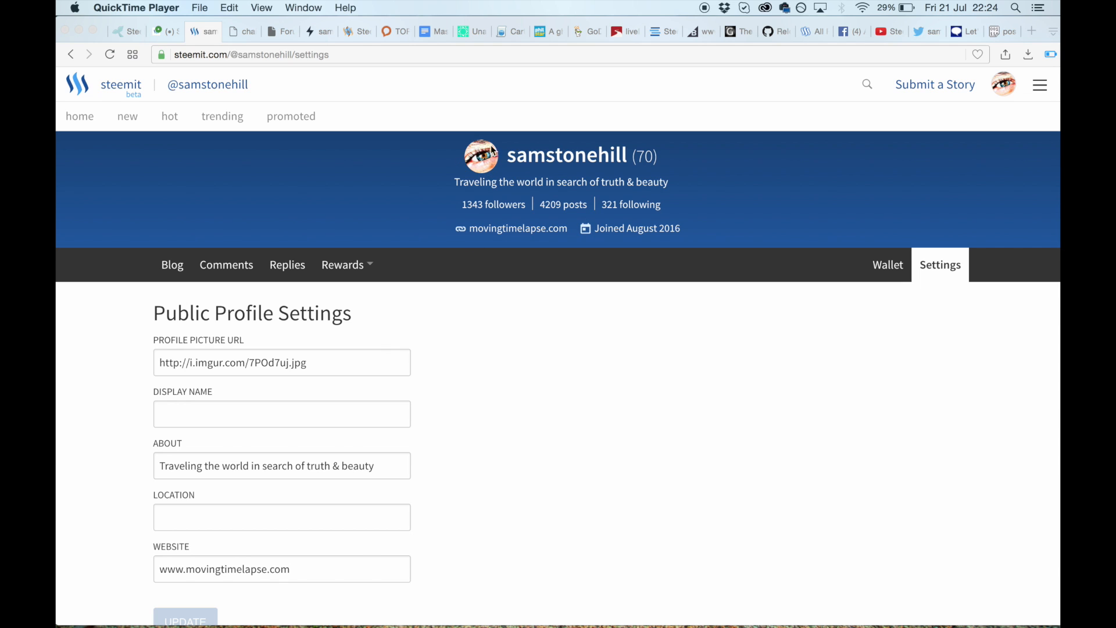
pyautogui.moveTo(928, 93)
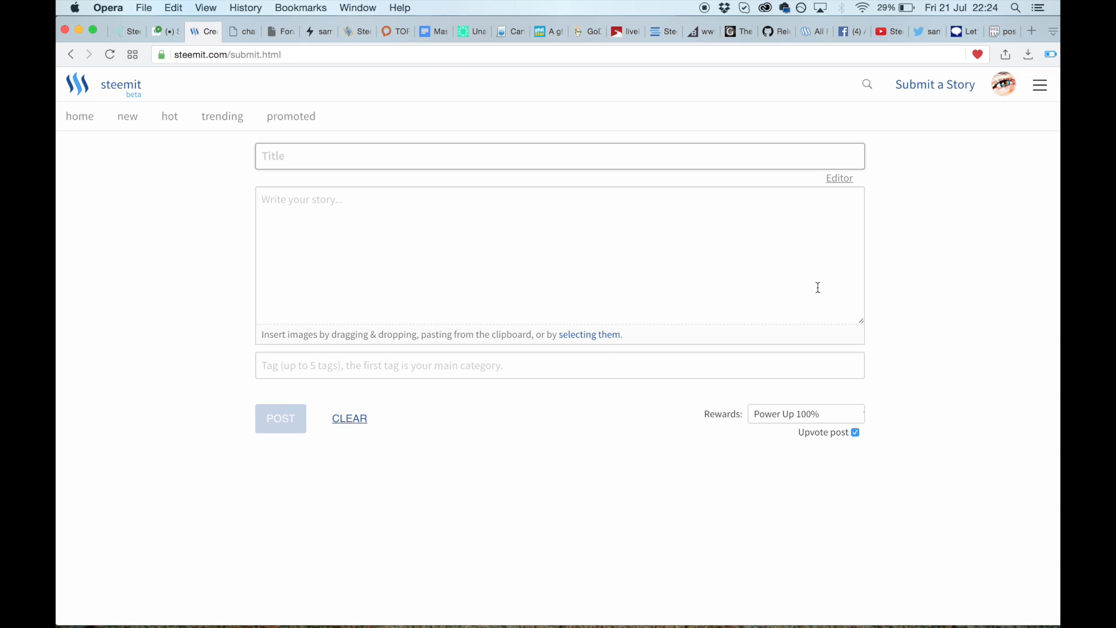
# - Place the uploaded Norwegian Forest Cat.jpg image link in a new story draft and copy its URL
pyautogui.click(393, 235)
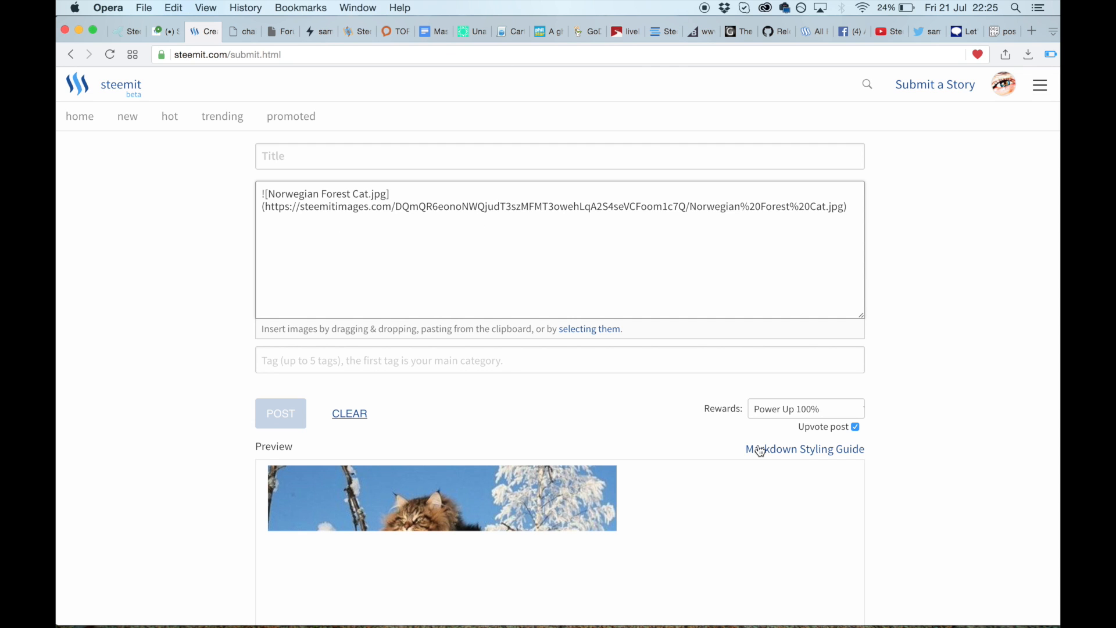
pyautogui.scroll(-3)
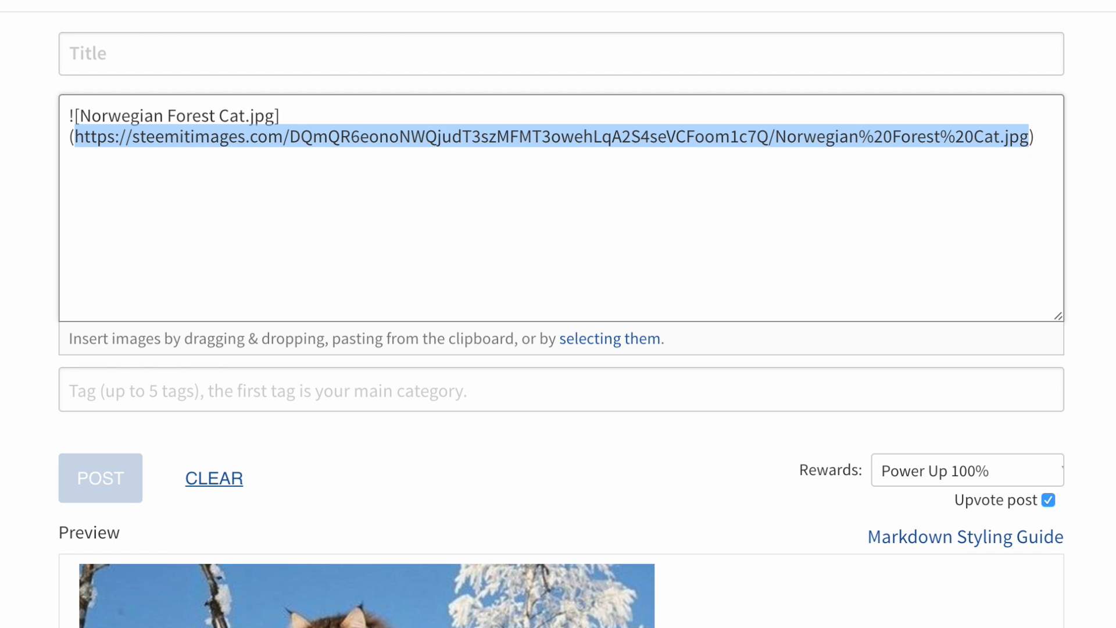
pyautogui.click(1064, 53)
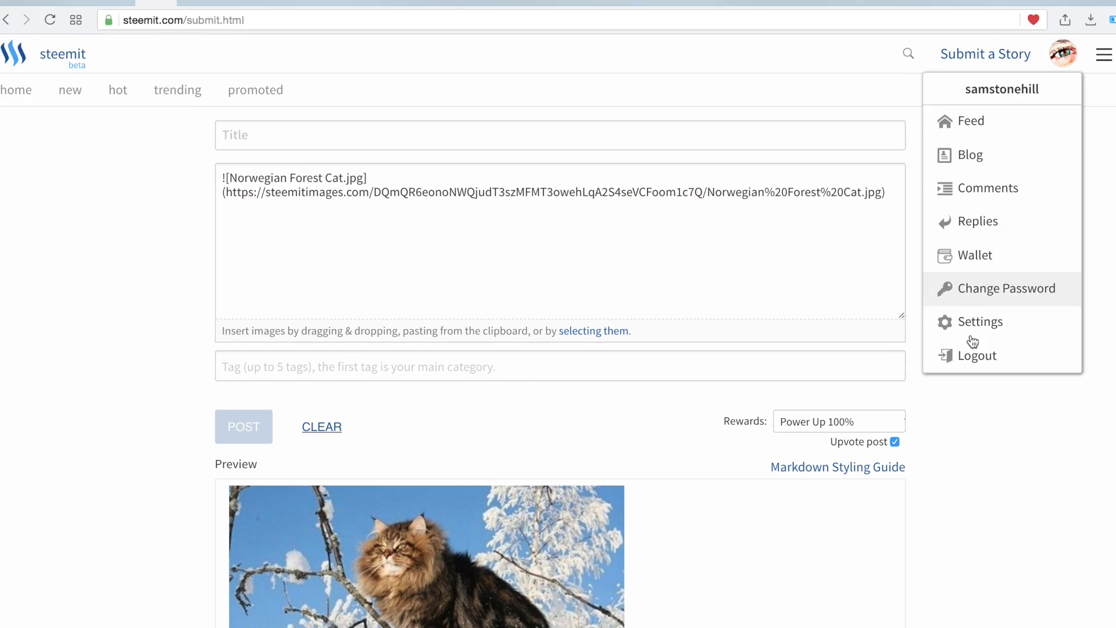
# - Return to Public Profile Settings to paste the cat image link as the profile picture URL
pyautogui.click(980, 321)
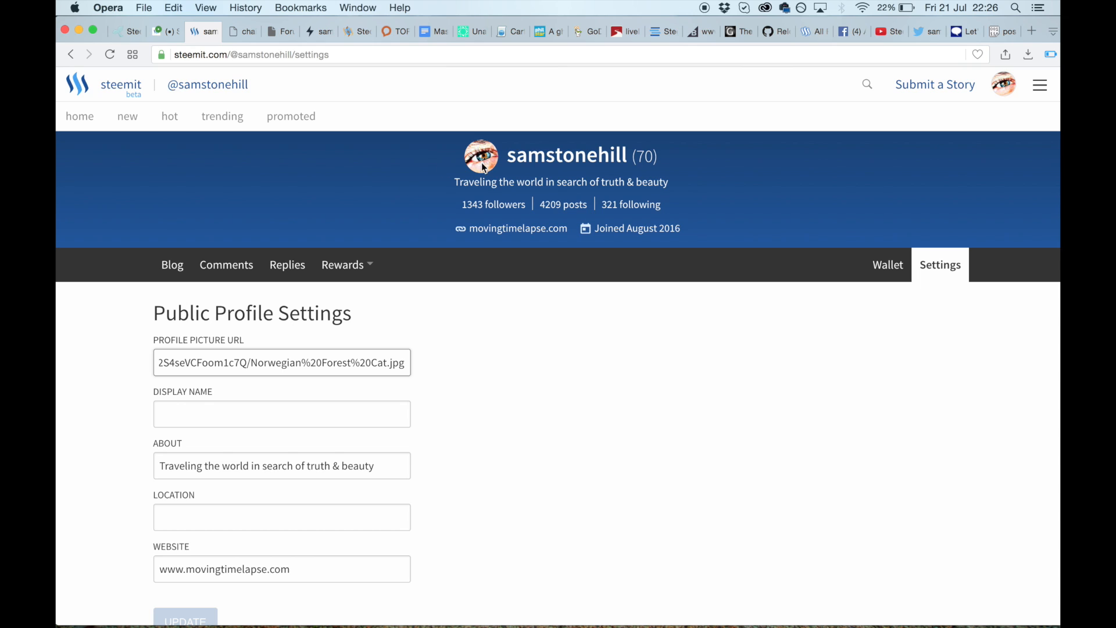
pyautogui.moveTo(306, 359)
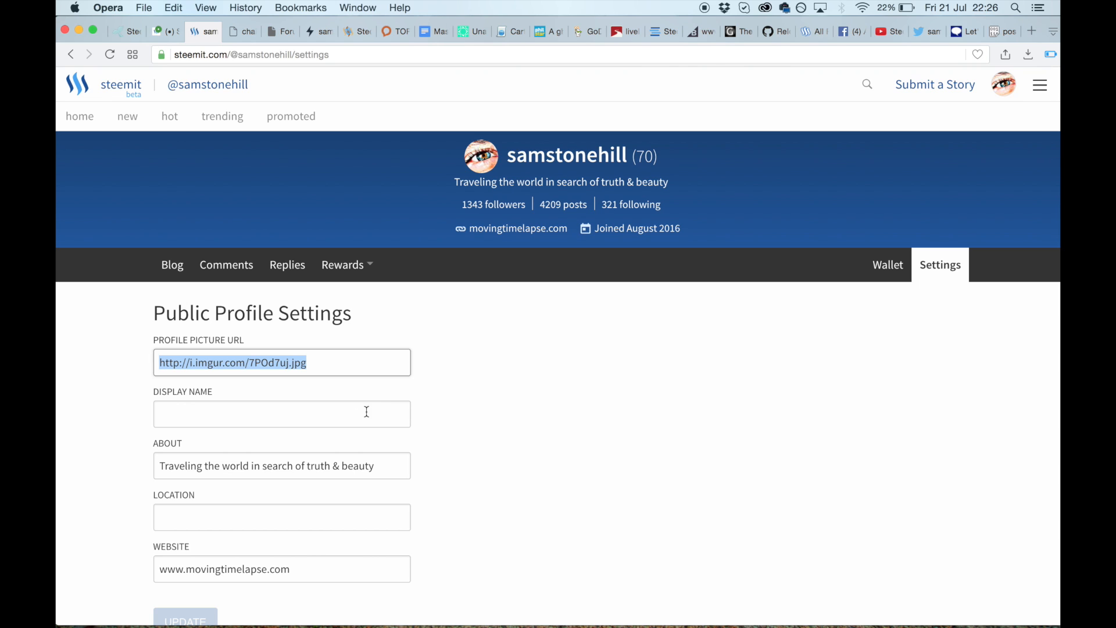
pyautogui.click(281, 414)
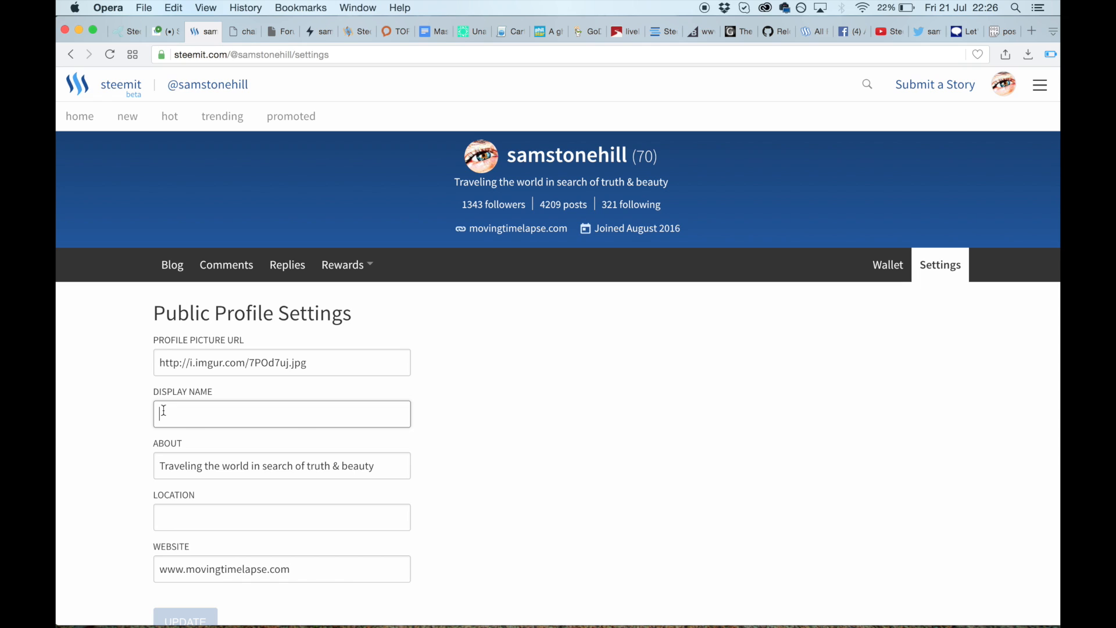
pyautogui.moveTo(357, 404)
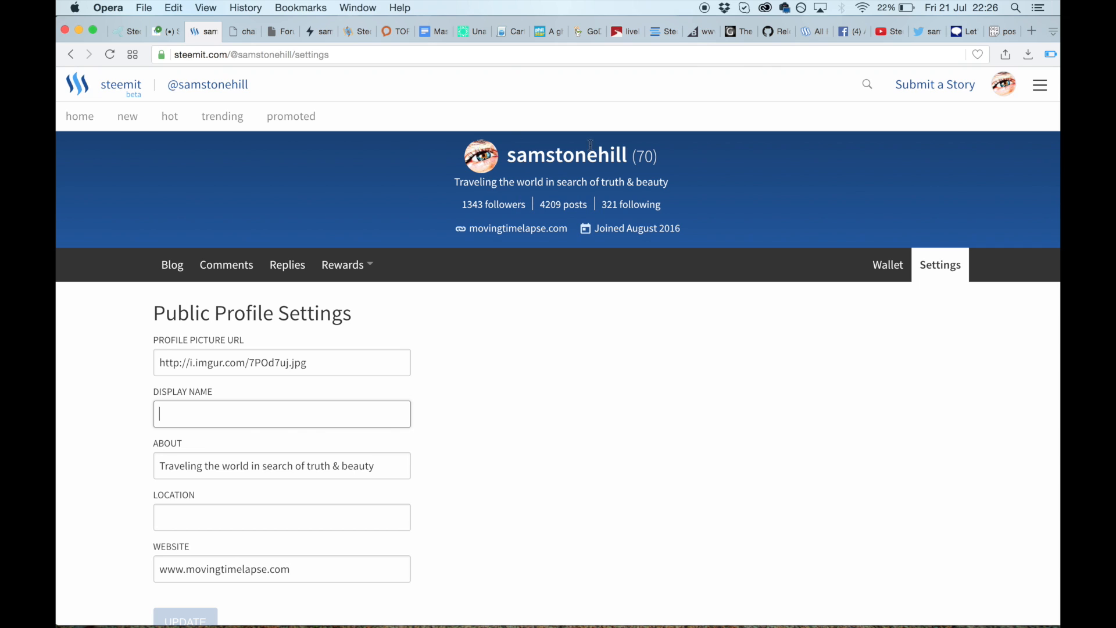
pyautogui.moveTo(478, 169)
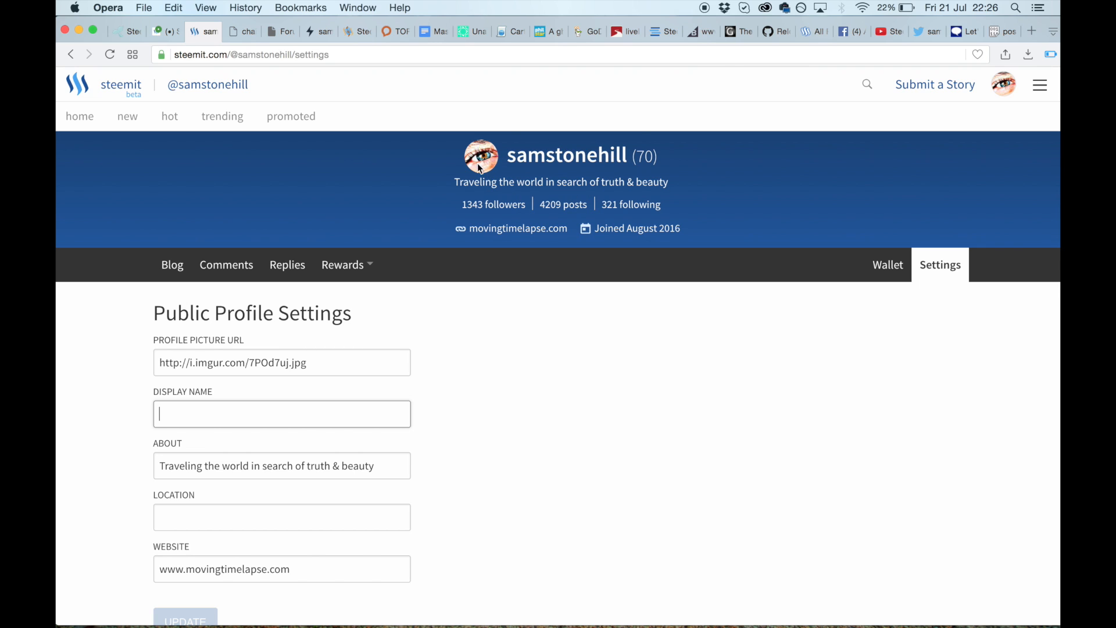
pyautogui.moveTo(342, 350)
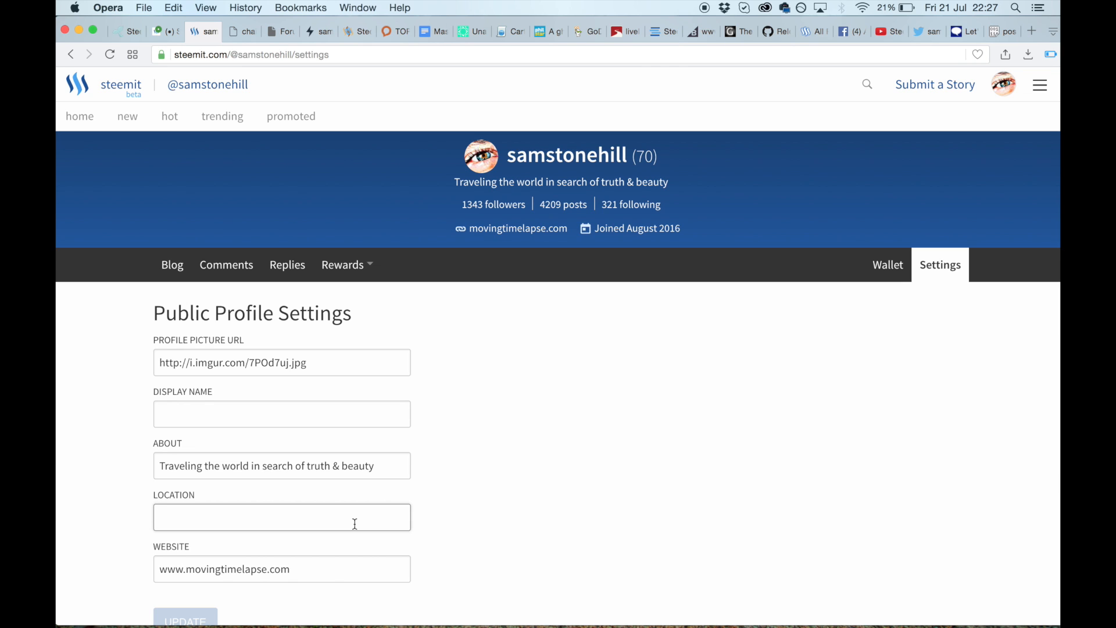
pyautogui.scroll(-3)
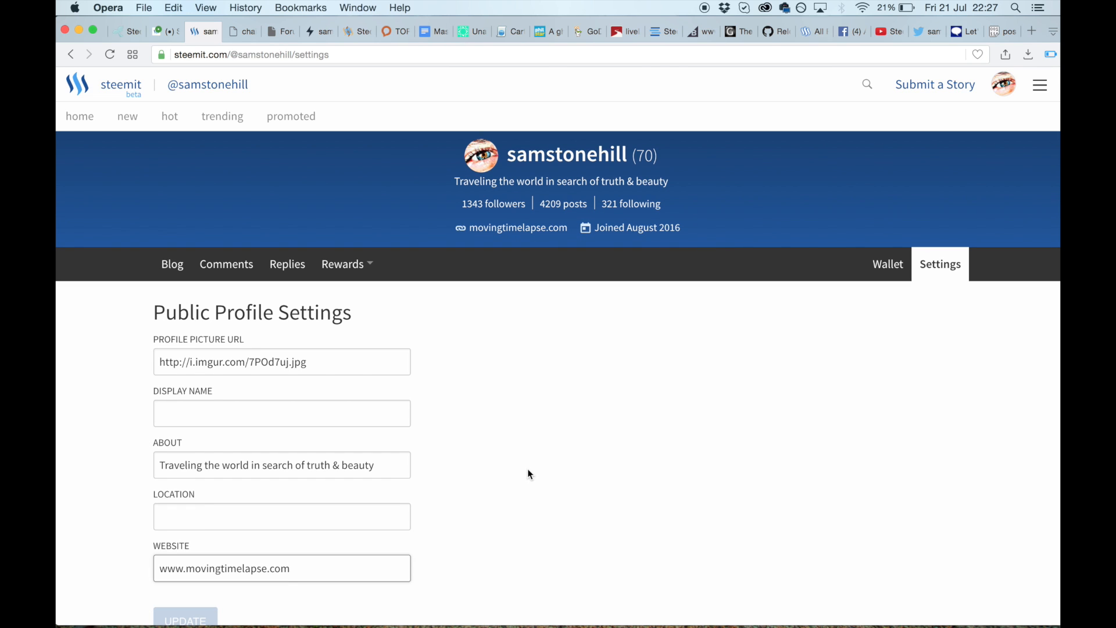
pyautogui.scroll(-3)
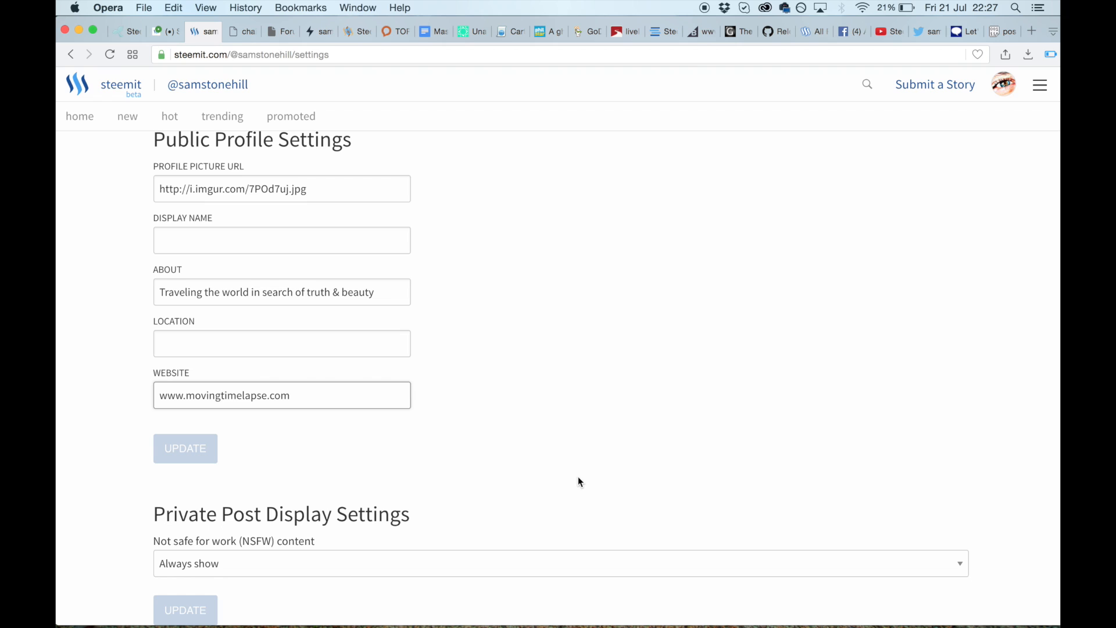
pyautogui.moveTo(243, 542)
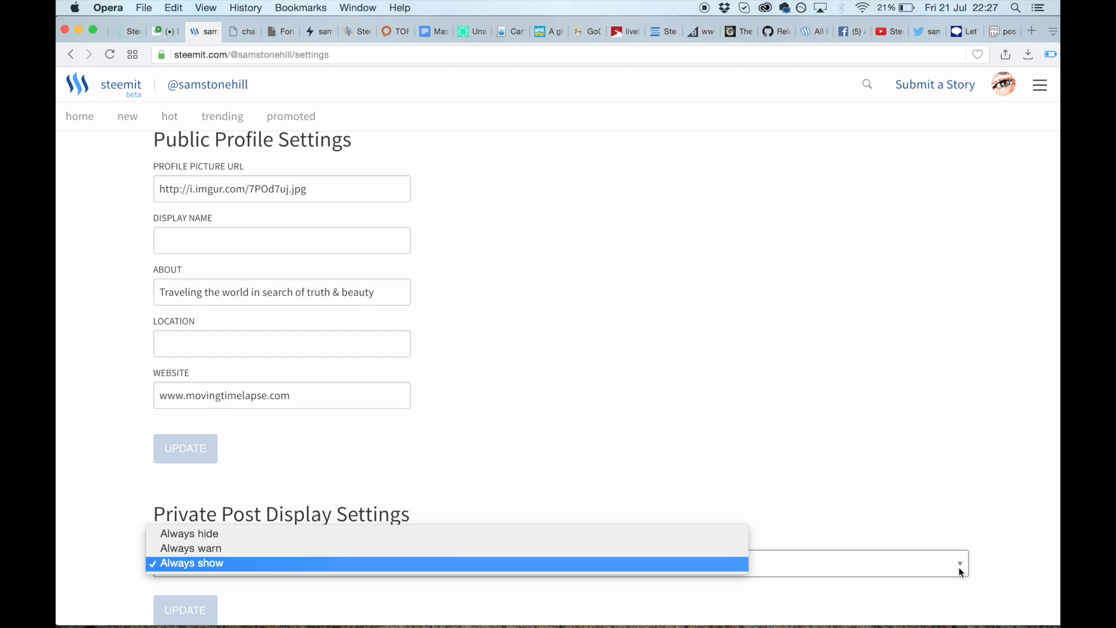
pyautogui.moveTo(315, 569)
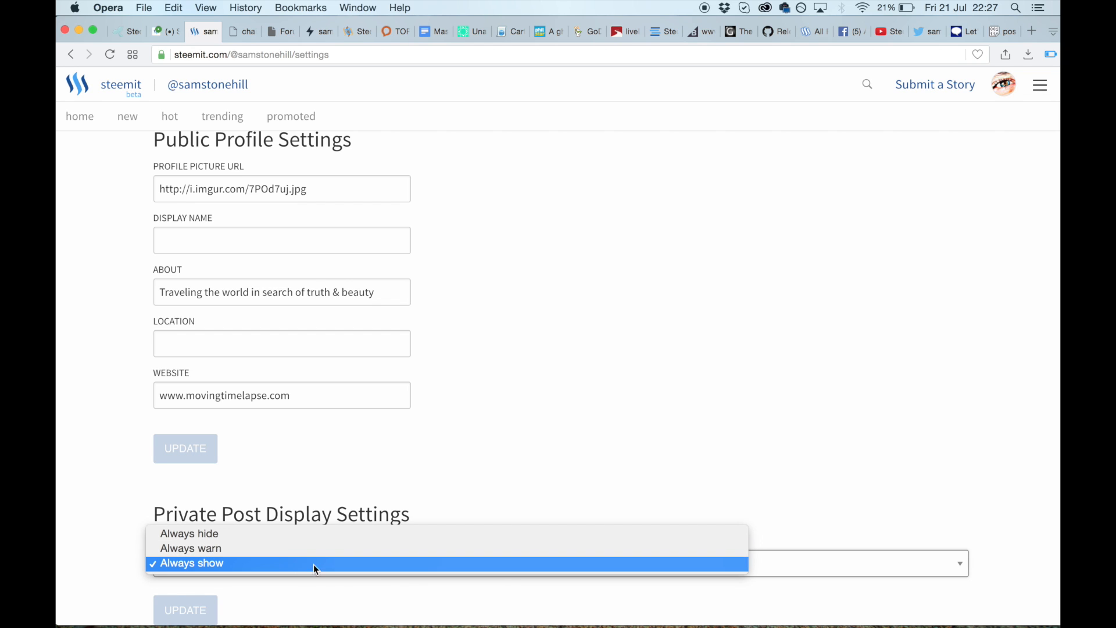
pyautogui.moveTo(289, 548)
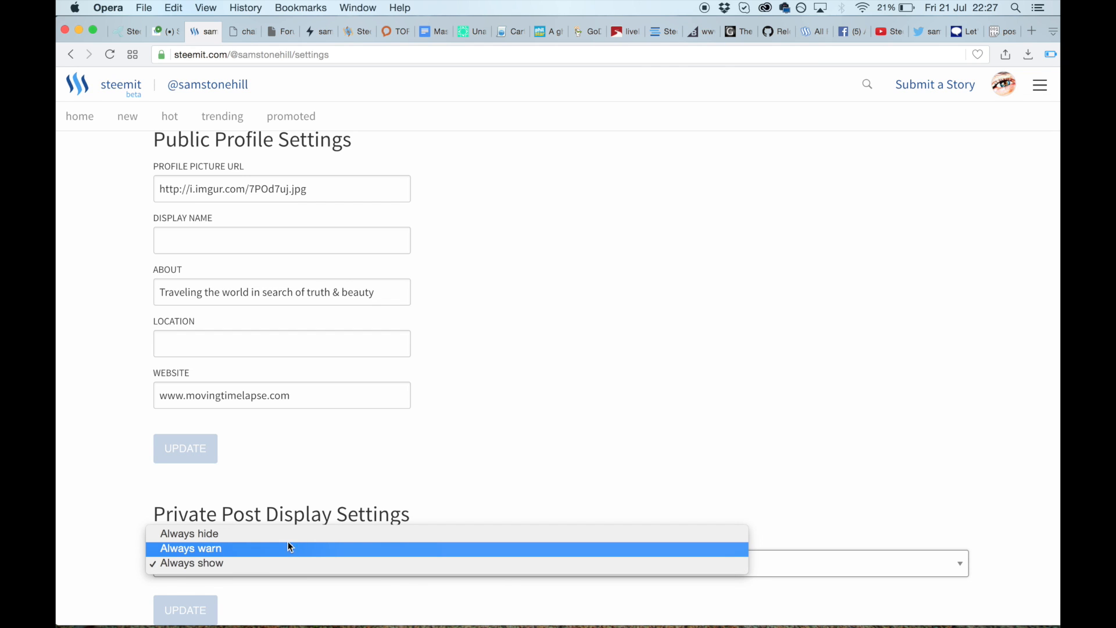
pyautogui.moveTo(287, 543)
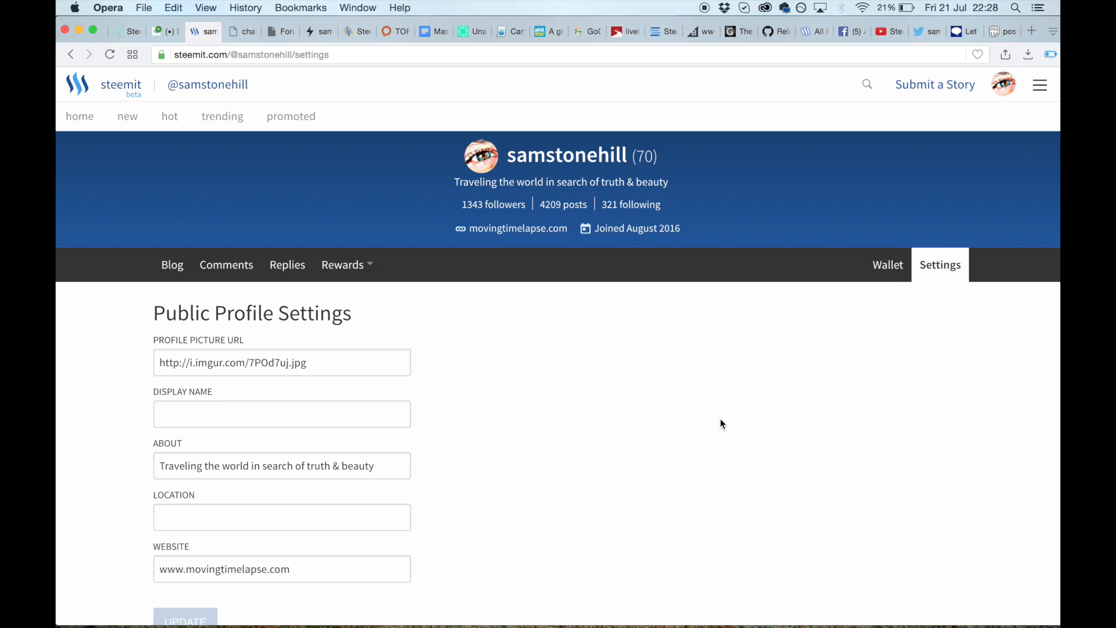
pyautogui.moveTo(389, 321)
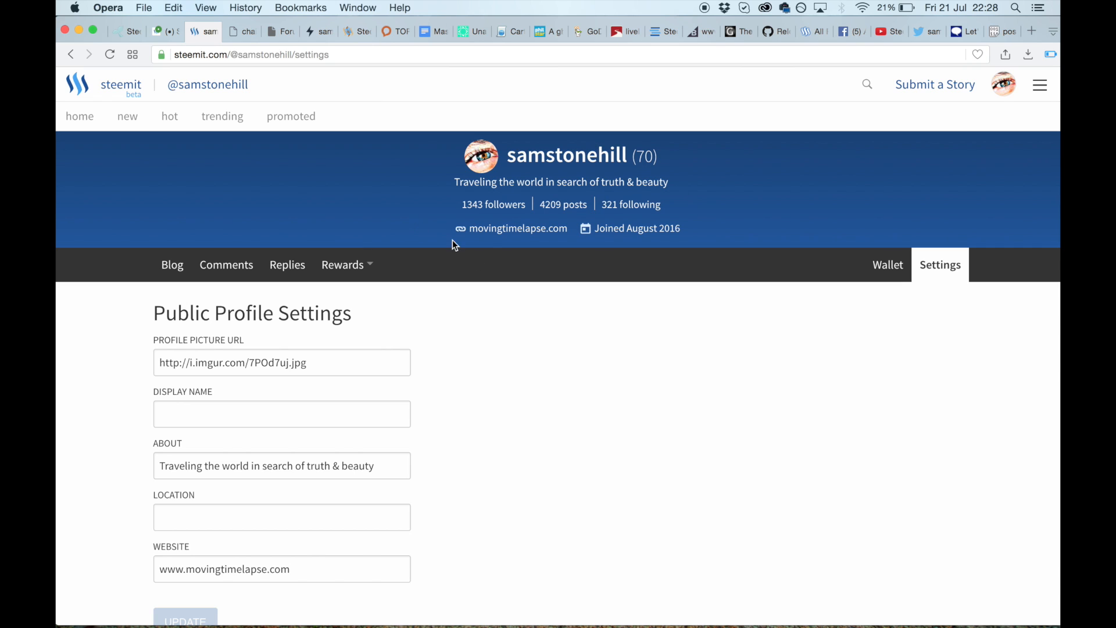
pyautogui.moveTo(435, 143)
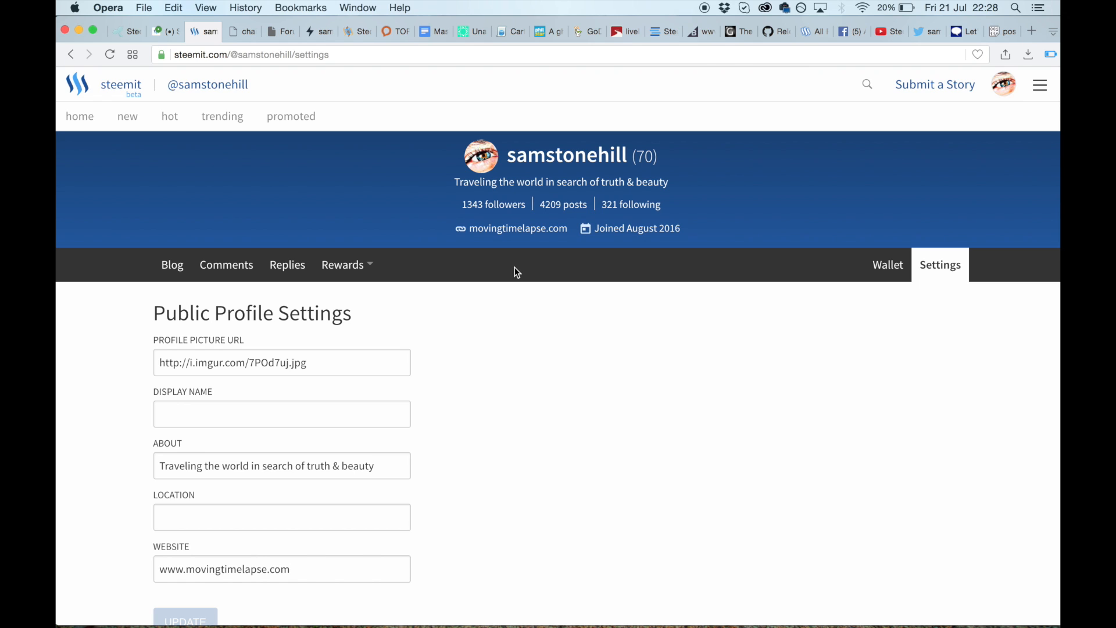
pyautogui.moveTo(515, 273)
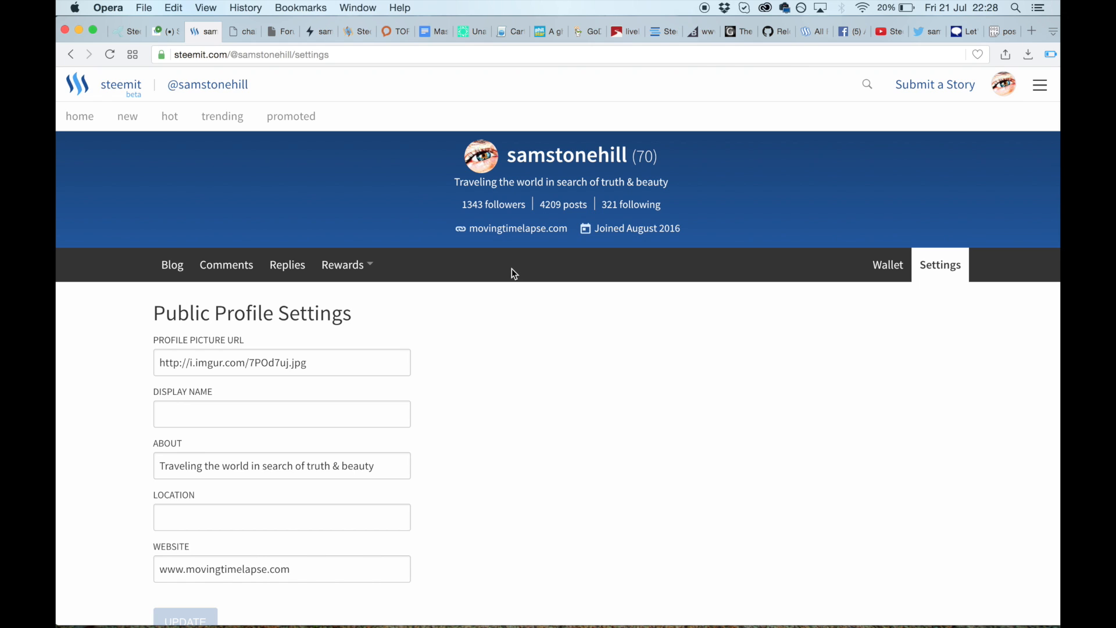